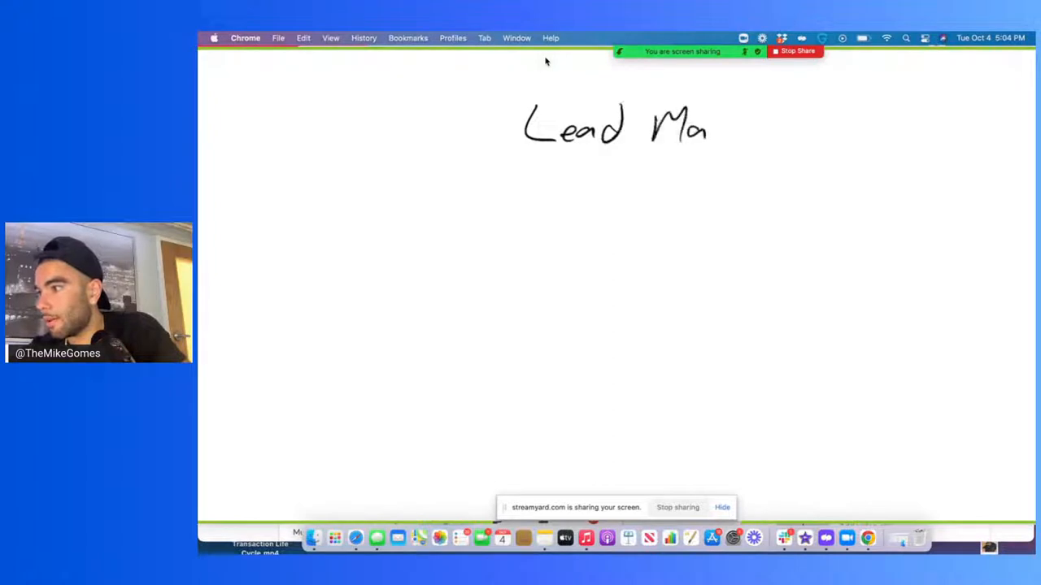
Finish handwriting 'Lead Management' and curve an arrow from circled 'Lead Gen' up to it
drag(708, 130, 829, 134)
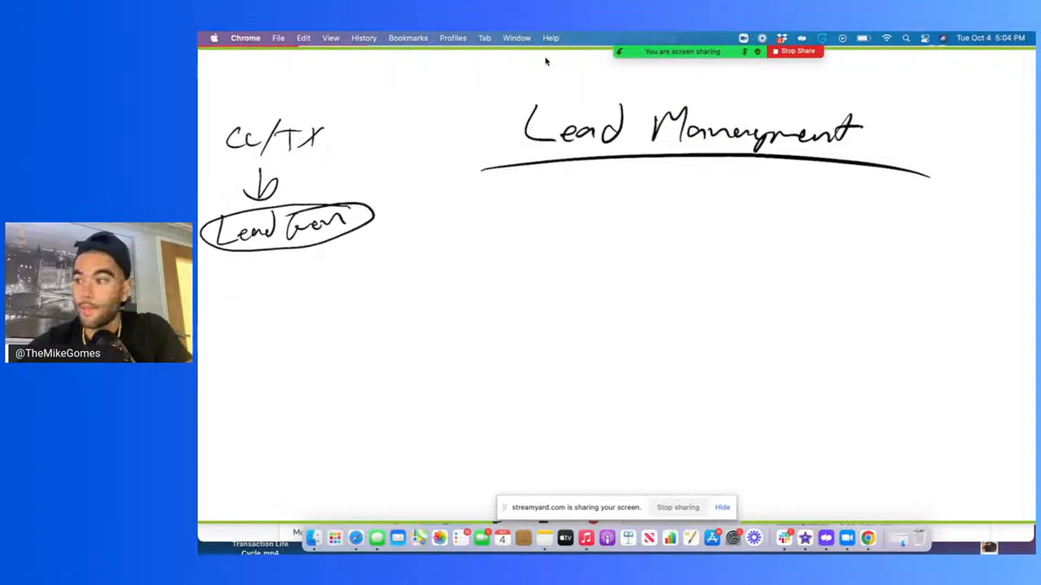
drag(305, 260, 362, 259)
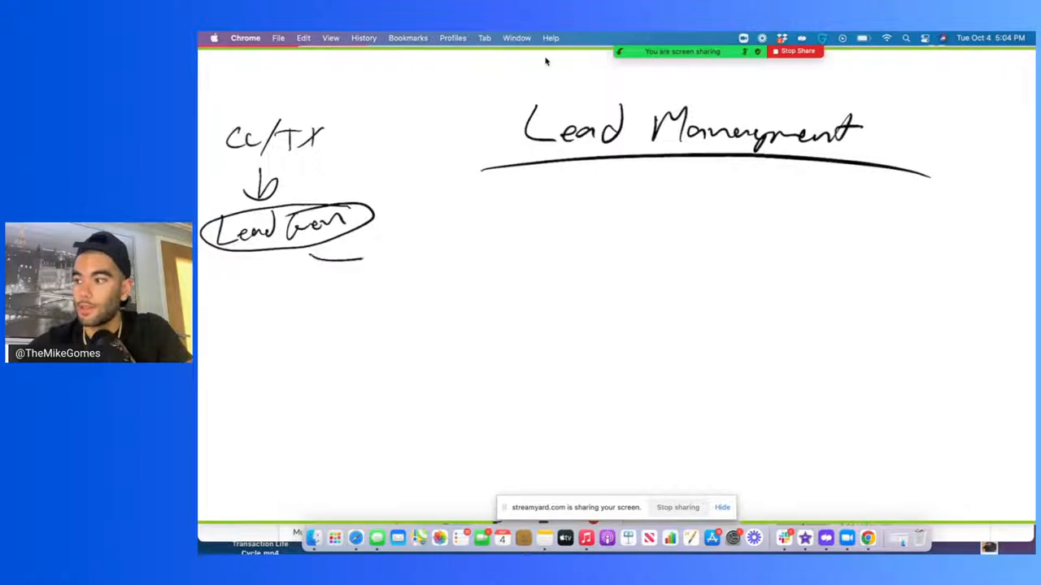
drag(341, 244, 569, 183)
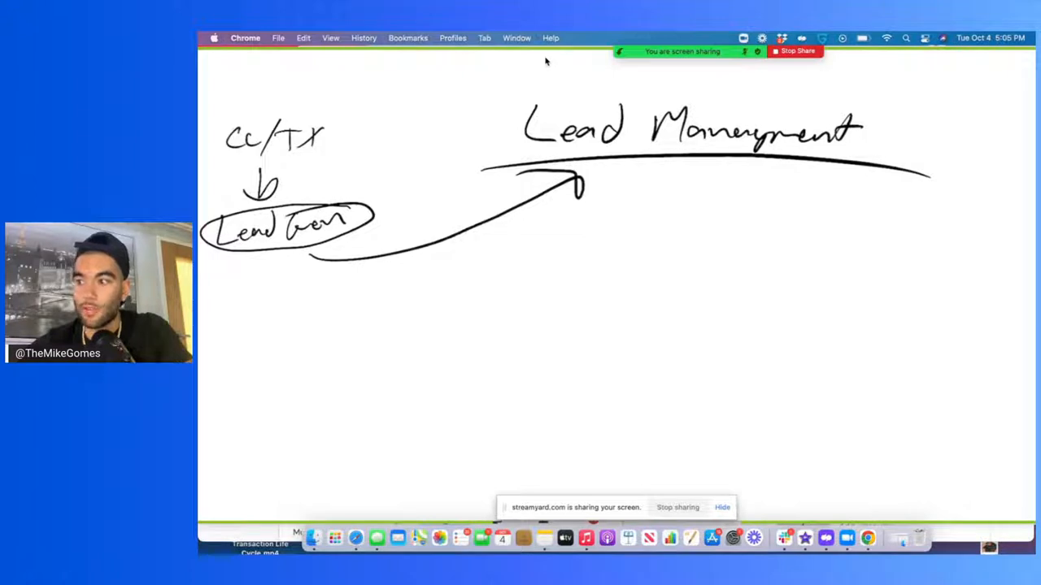
Write a circled '1 hr', 'LM - Alex', 'Goal: Push AM', and underlined 'HOT' with 'Sets Appt'
drag(519, 268, 518, 296)
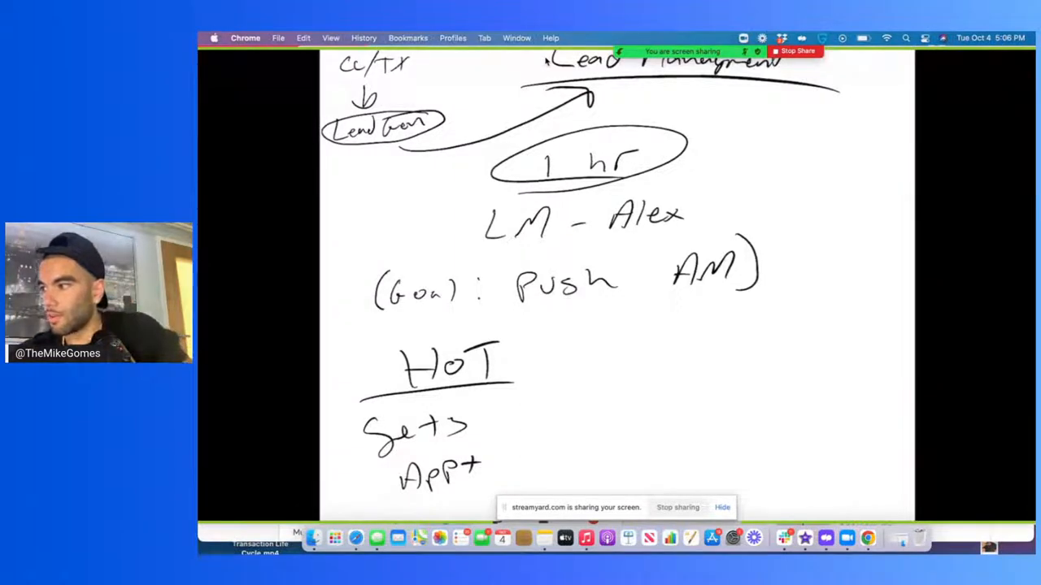
Draw an arrow back to AM and write '1) Motivation High level' and '2) Timeline Help 30-60d.'
drag(667, 313, 727, 329)
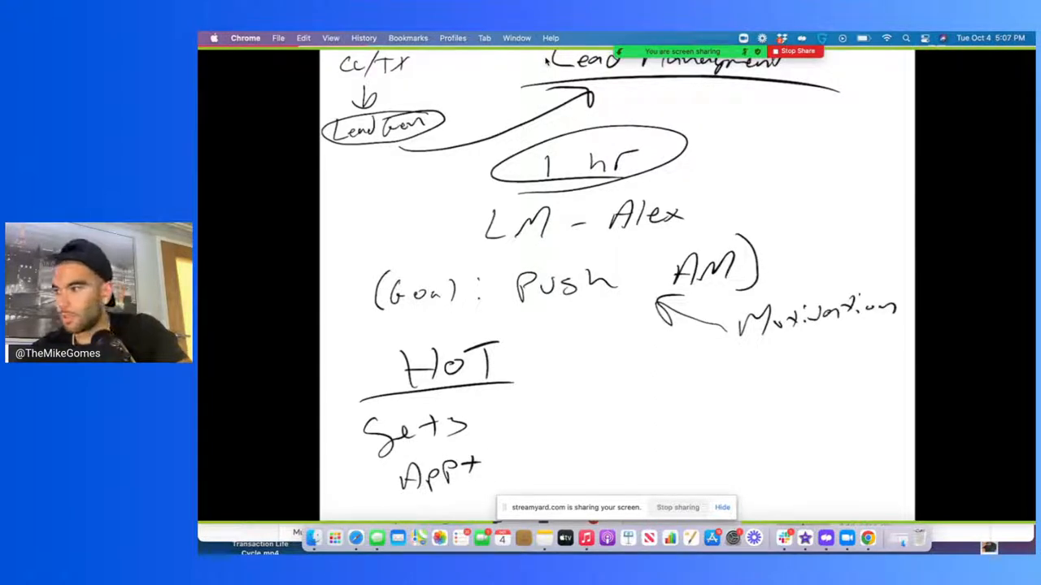
click(758, 358)
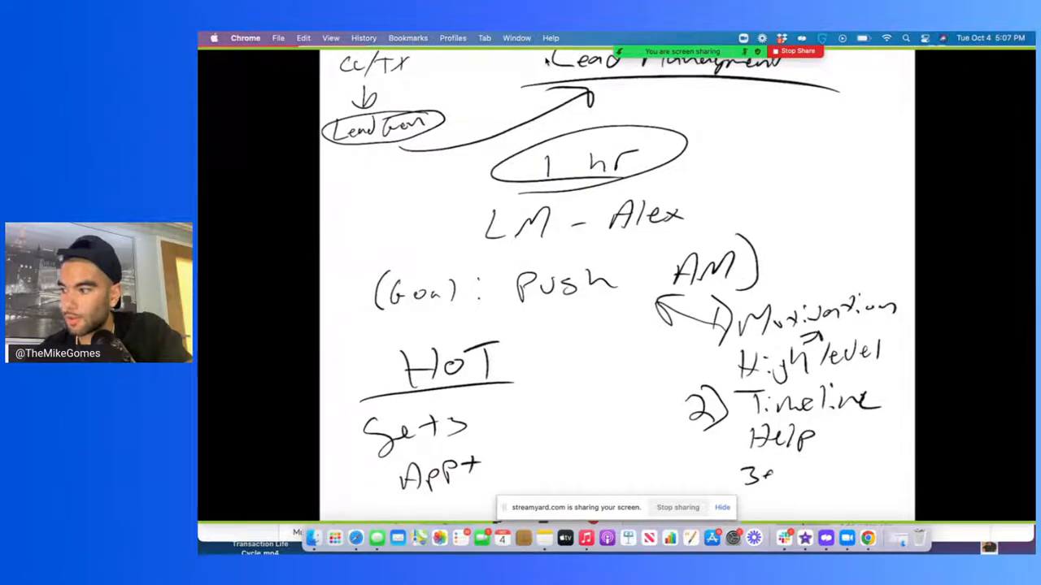
text(30-60d.)
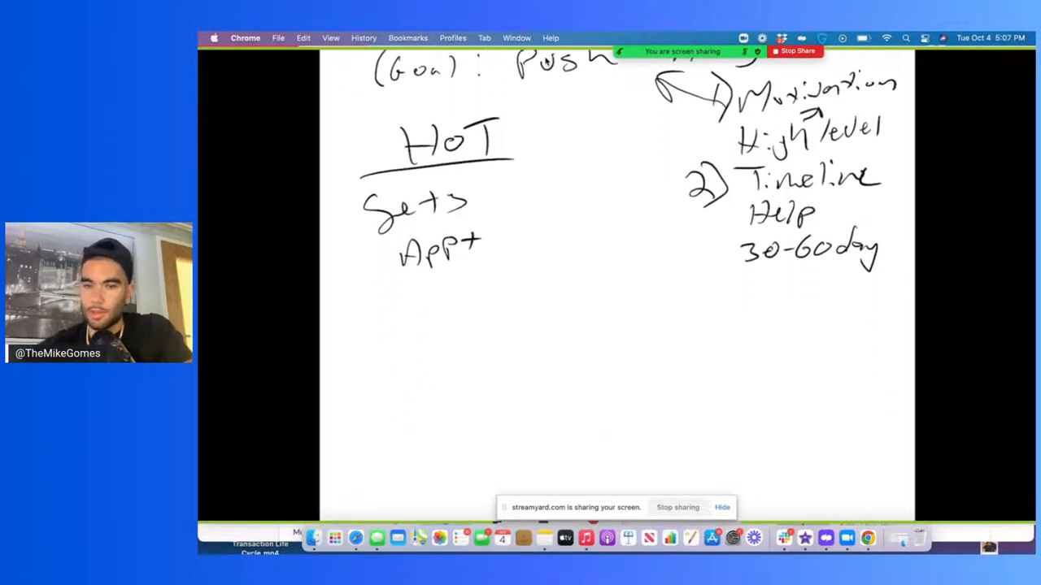
Write an underlined 'Warm' with 'Digs Deeper' beneath, plus an arrow pointing at Warm
drag(362, 358, 411, 358)
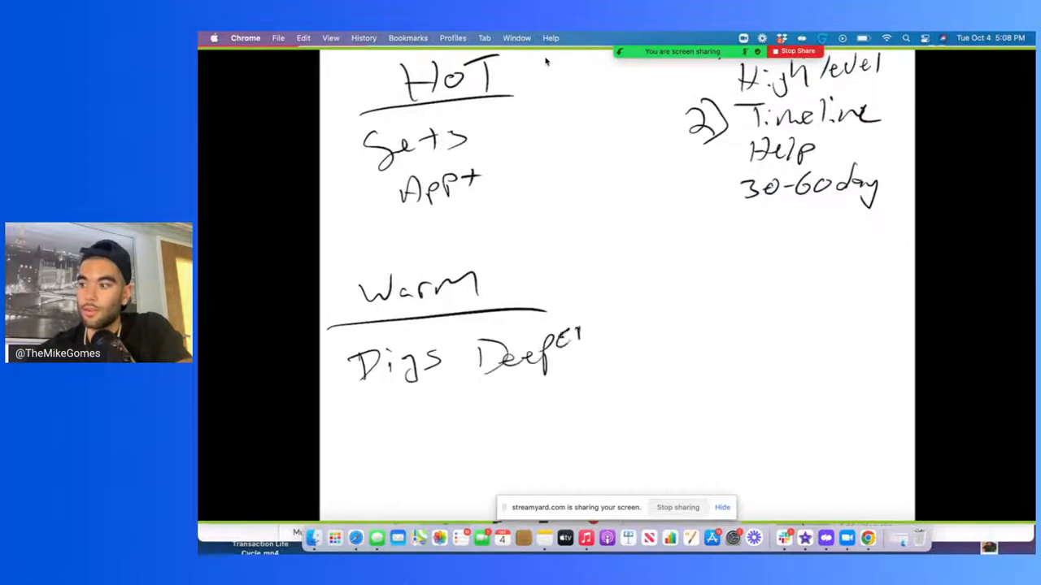
drag(577, 338, 602, 325)
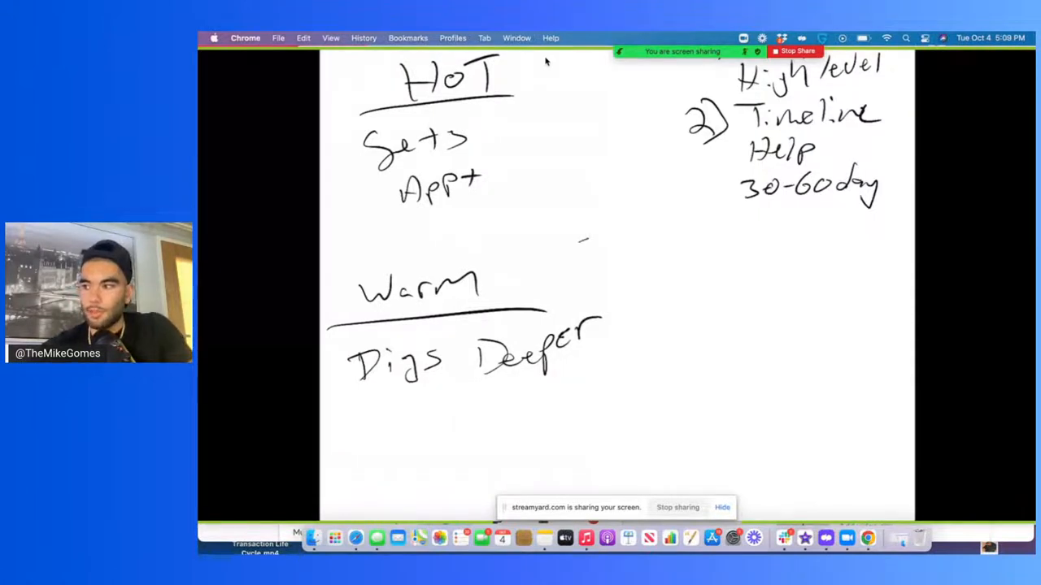
drag(586, 244, 528, 268)
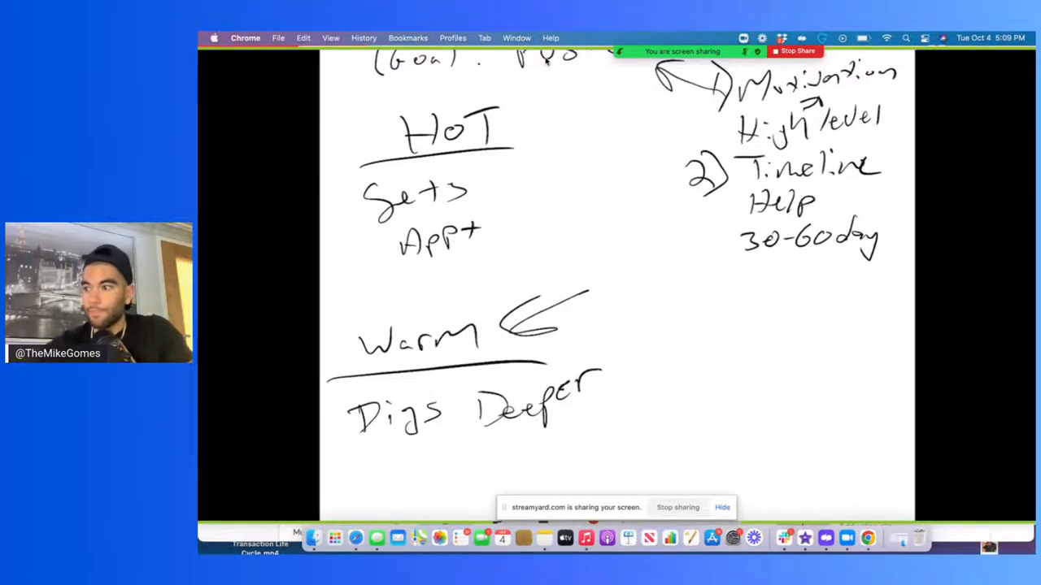
Write '1) Not too much motiv – there is a reason' and '2) 90 days helped' beside Prospective
scroll(down, 3)
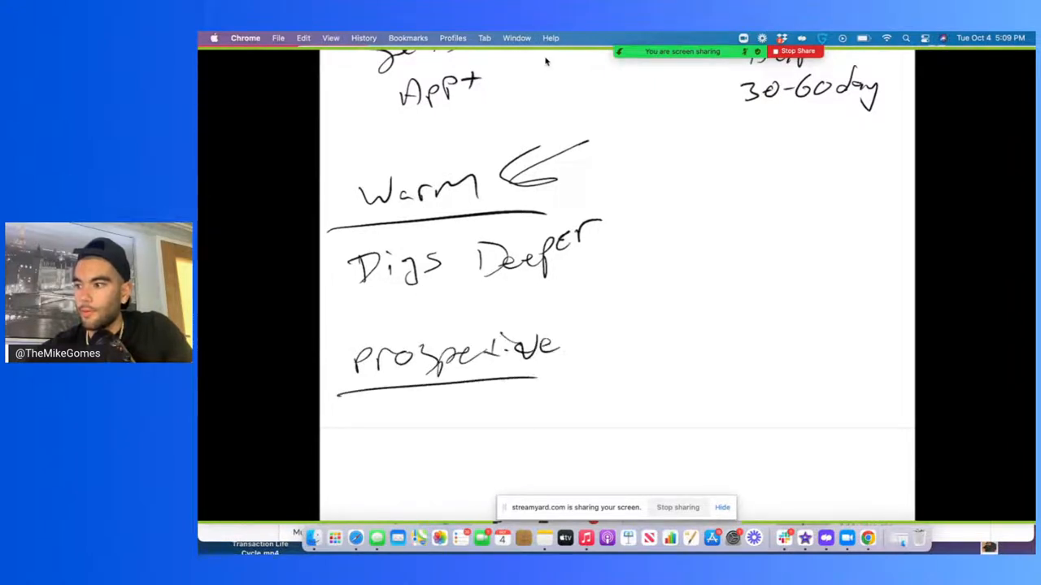
scroll(down, 3)
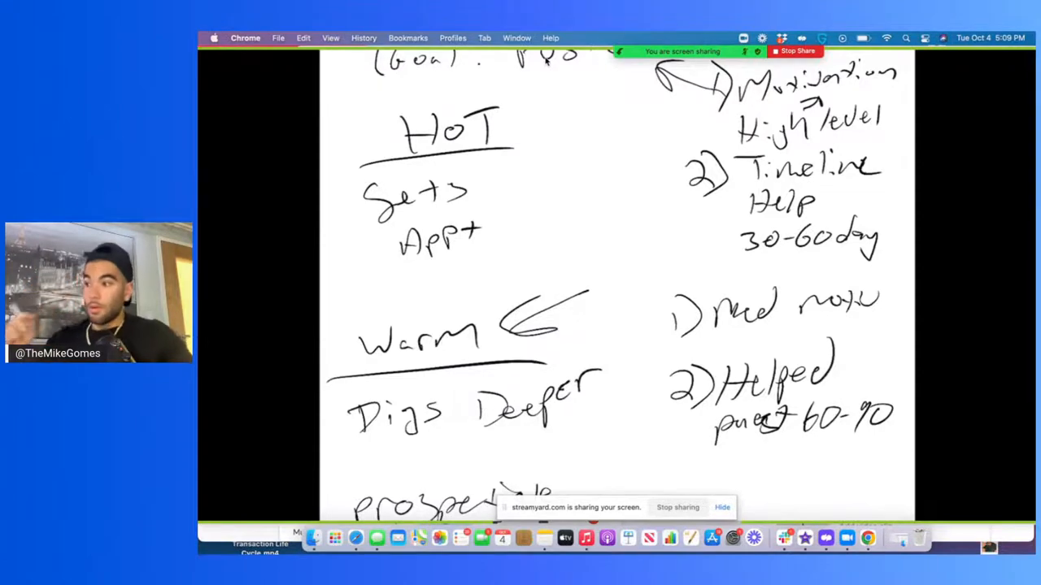
scroll(down, 3)
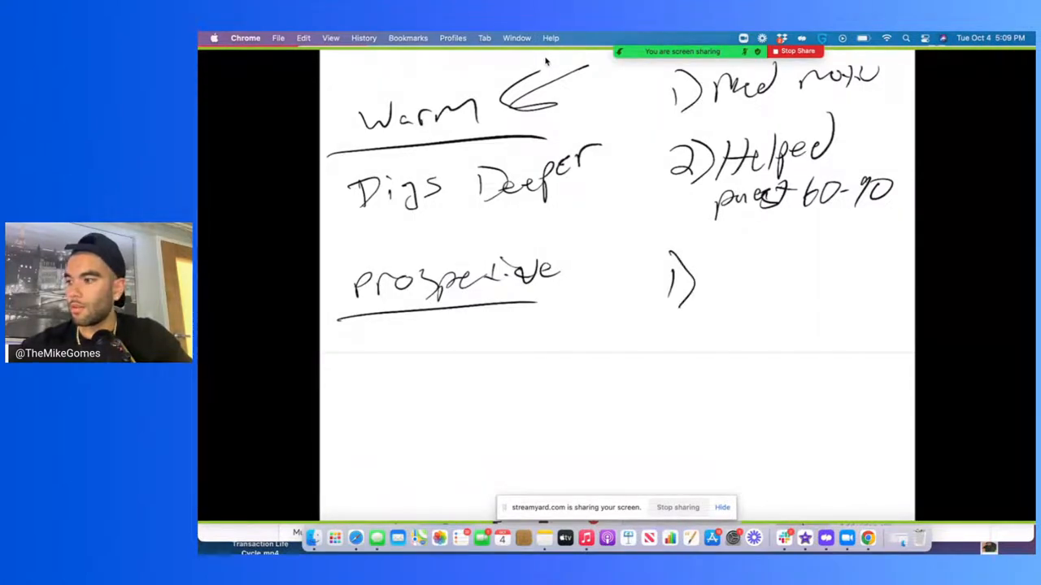
text(Not too)
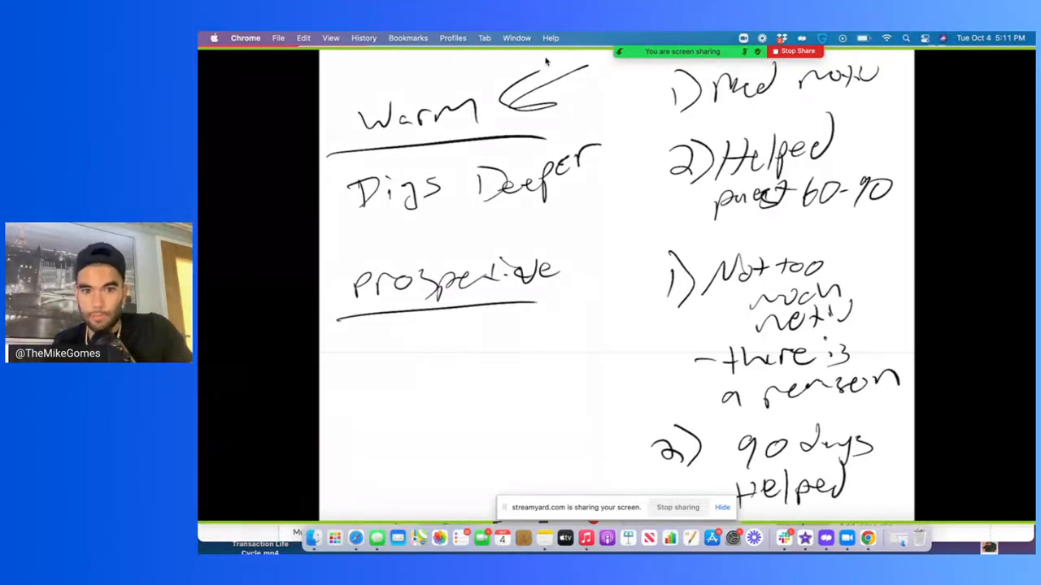
Circle 'Digs Deeper' and draw a curved arrow looping down past 'Prospective'
scroll(down, 3)
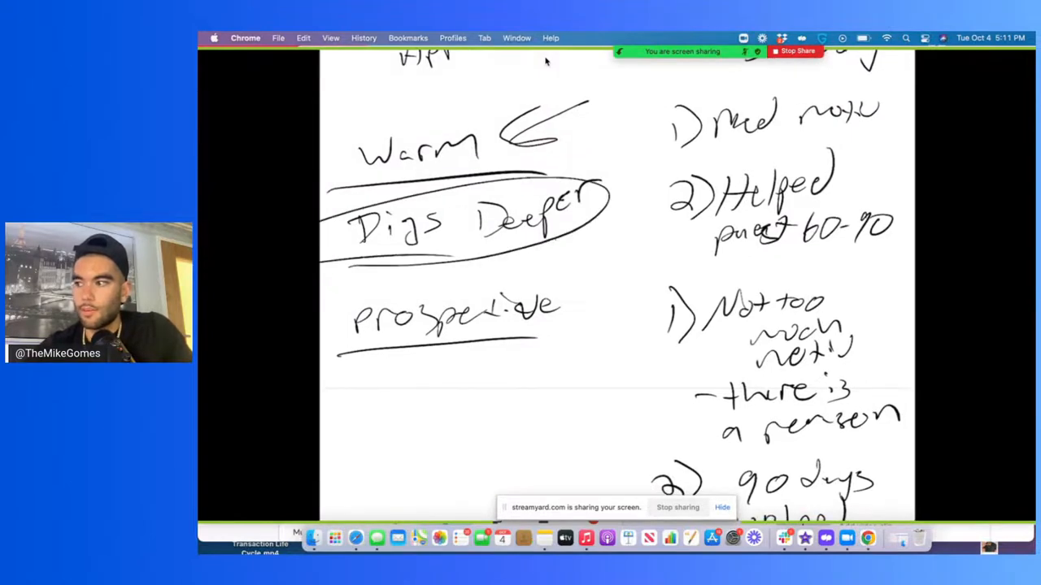
drag(569, 236, 455, 406)
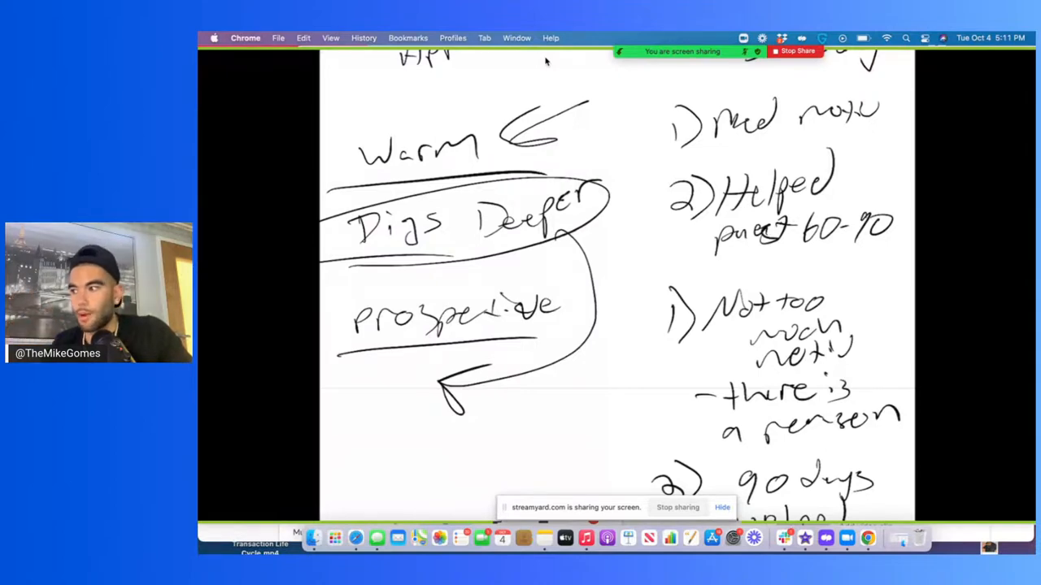
scroll(down, 3)
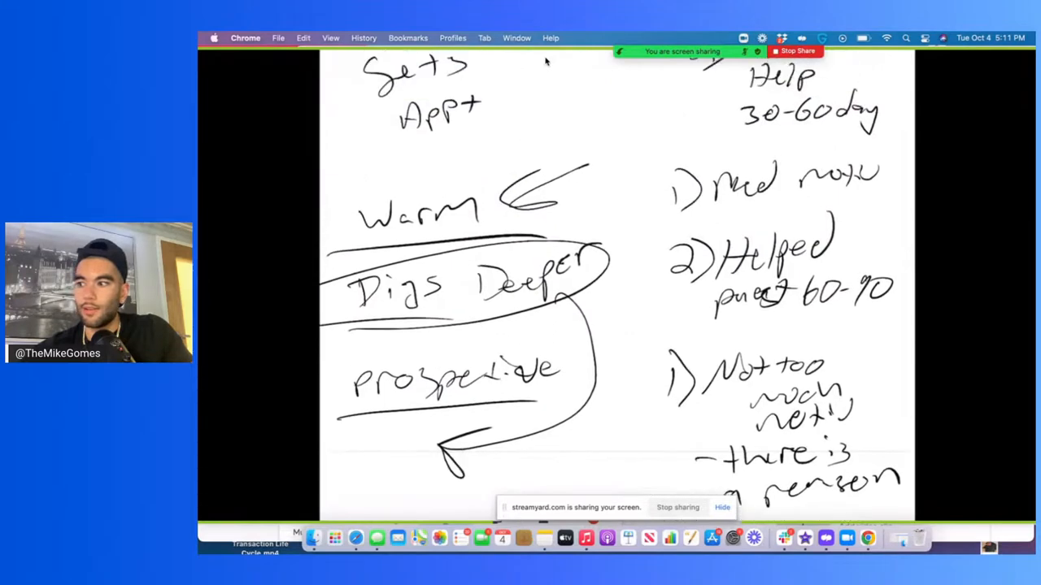
scroll(down, 3)
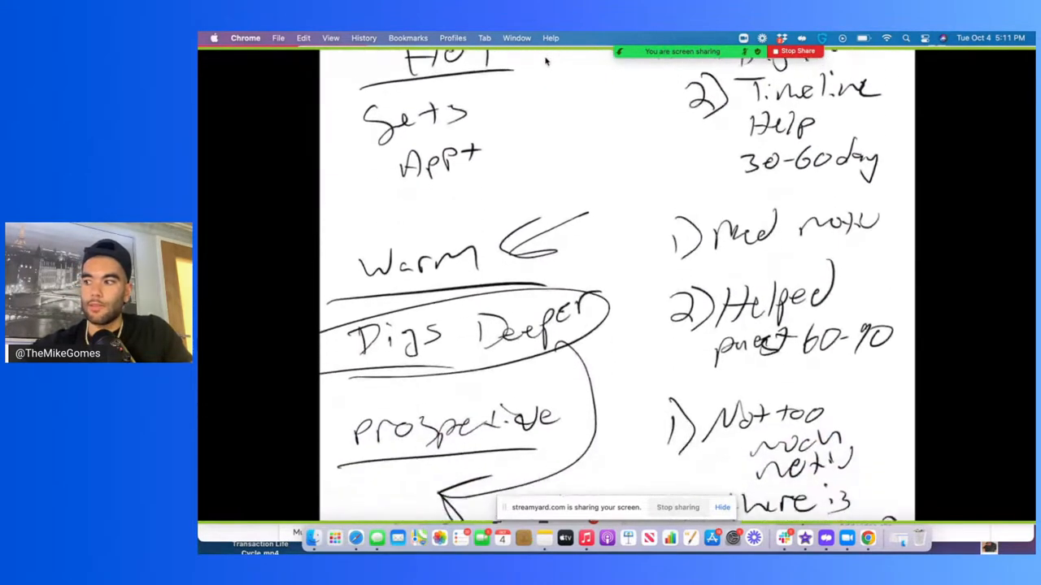
scroll(down, 3)
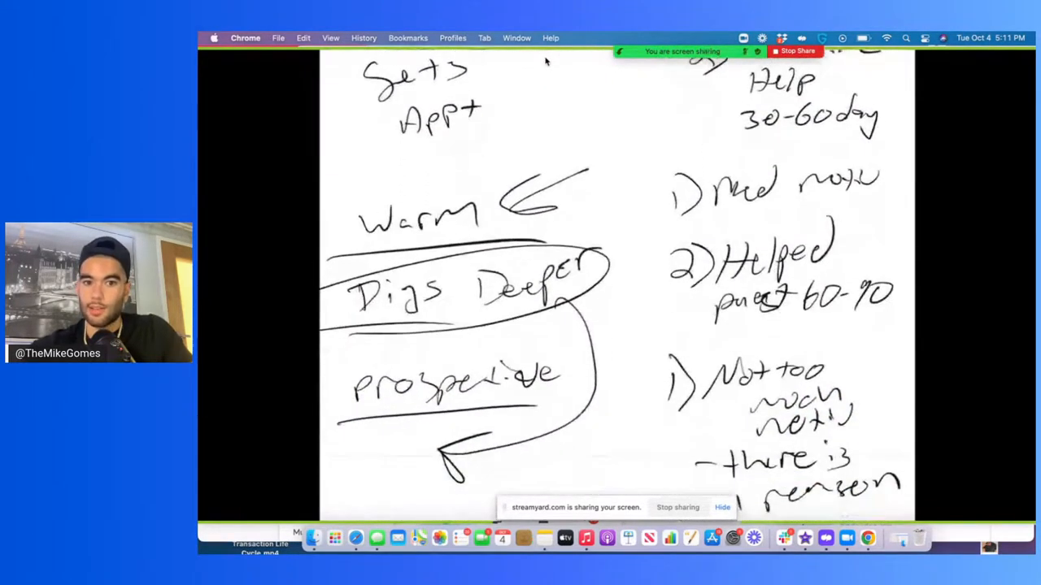
scroll(down, 3)
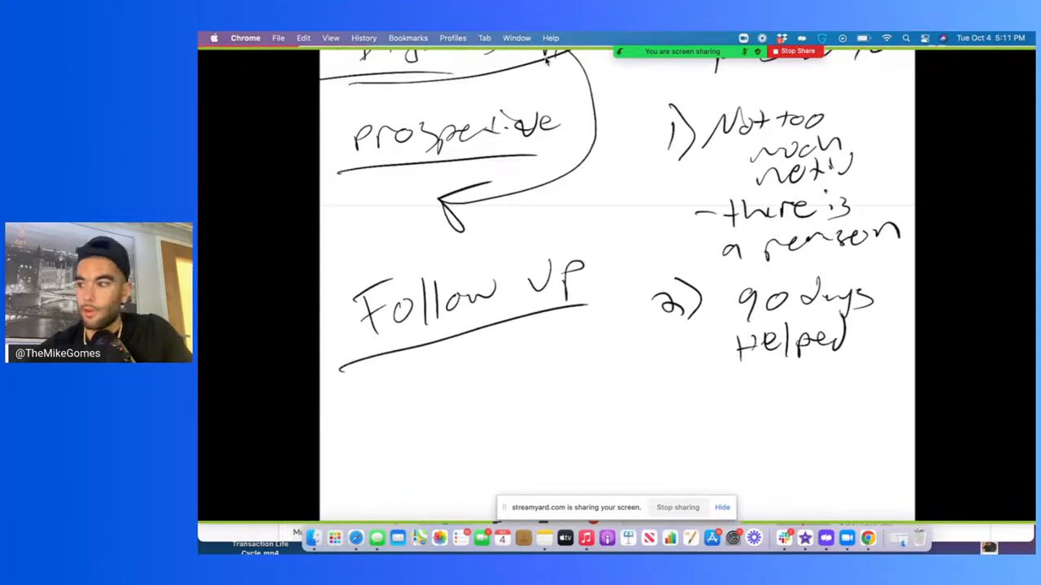
Write 'Giving HW' and a short follow-up note under the underlined 'Follow Up' heading
drag(349, 407, 391, 423)
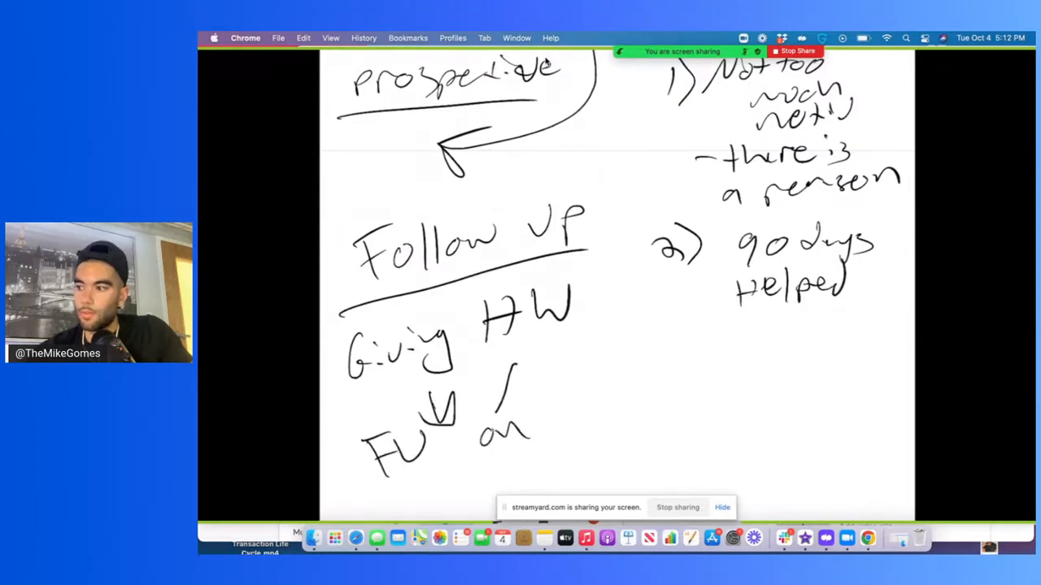
drag(504, 415, 528, 366)
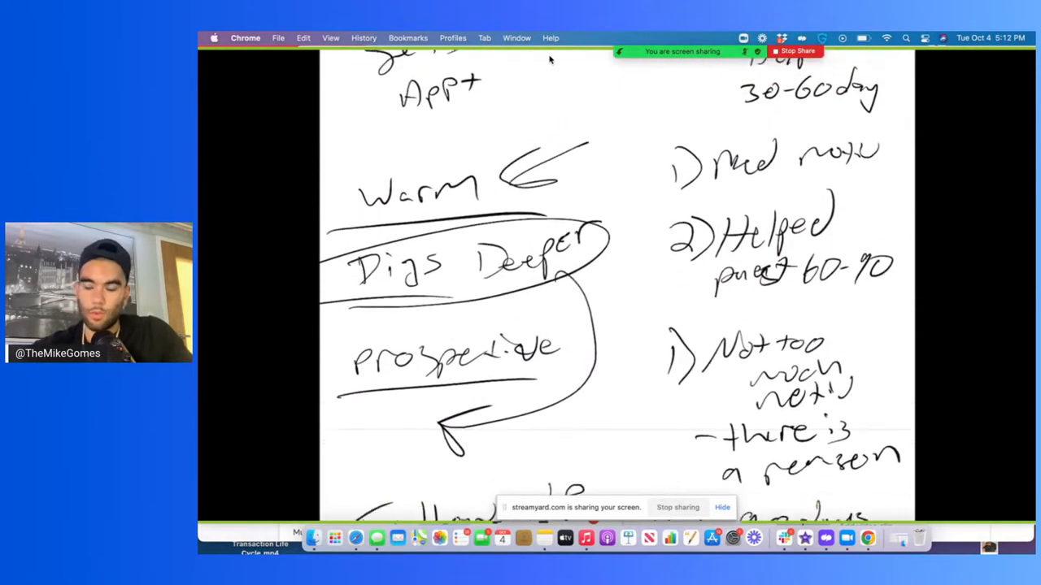
scroll(down, 3)
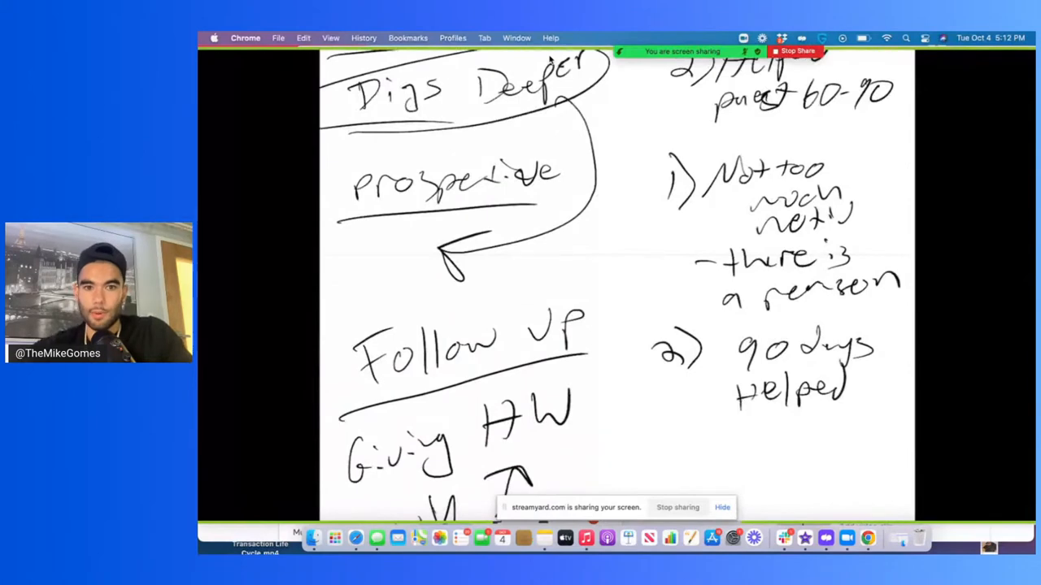
scroll(down, 3)
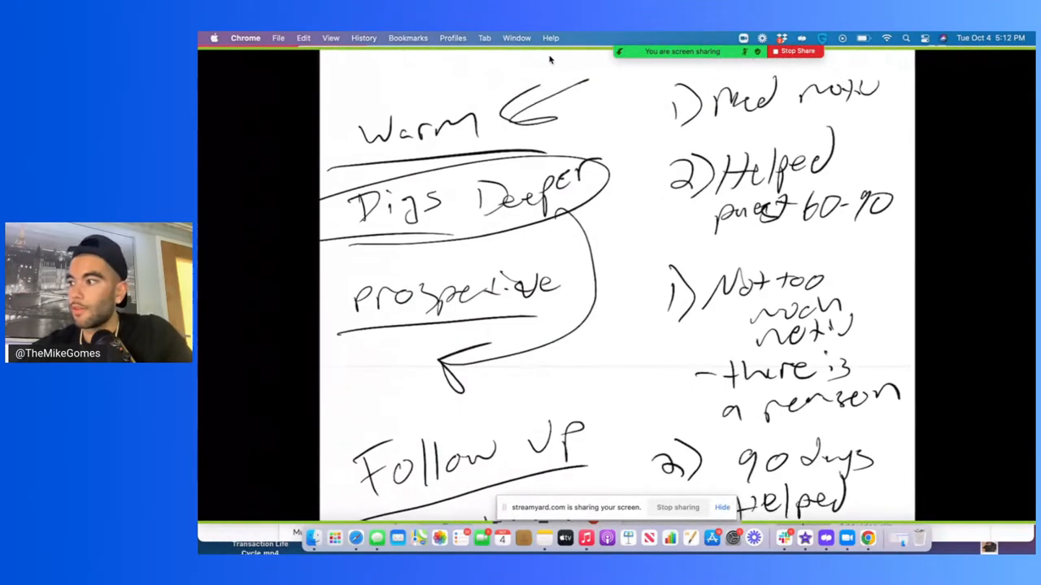